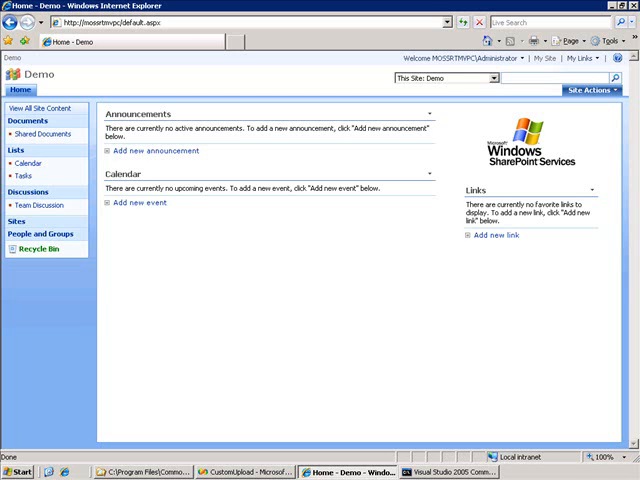
mouse_move(428, 404)
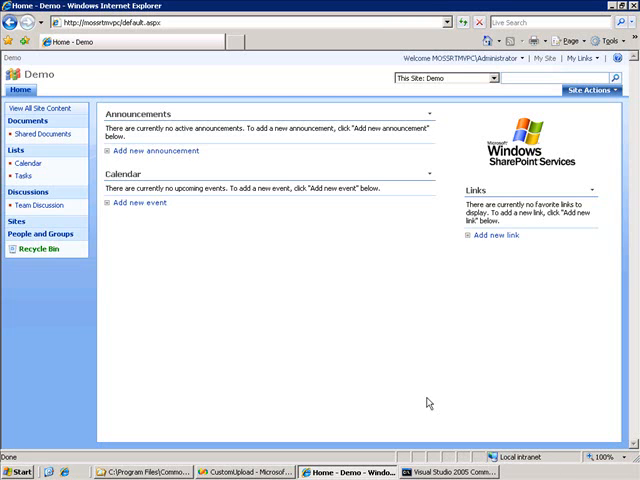
mouse_move(172, 312)
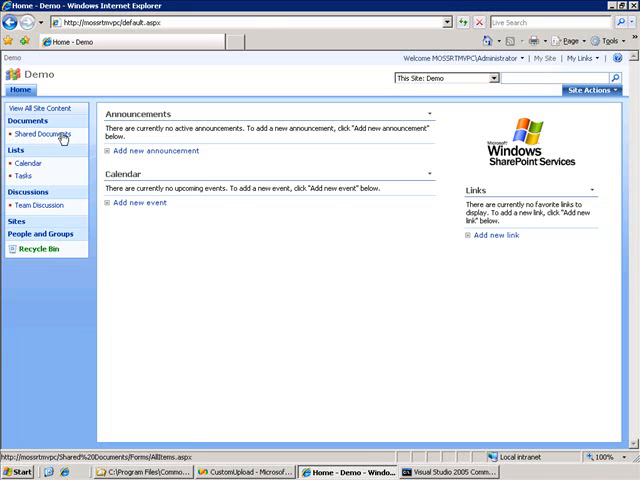
Bring up the Shared Documents upload page and turn off 'Overwrite existing files'
click(38, 136)
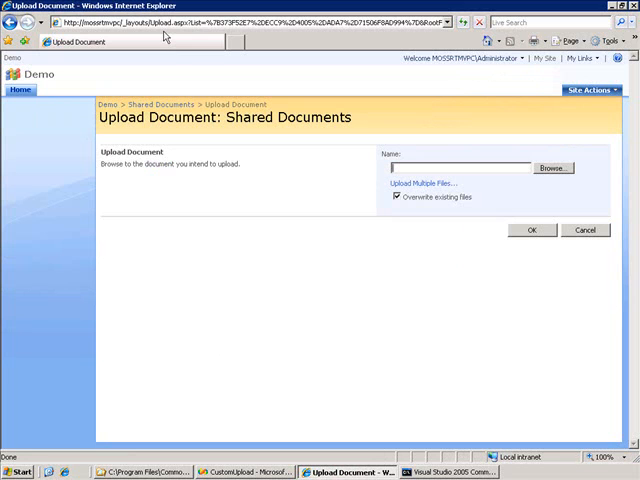
mouse_move(308, 252)
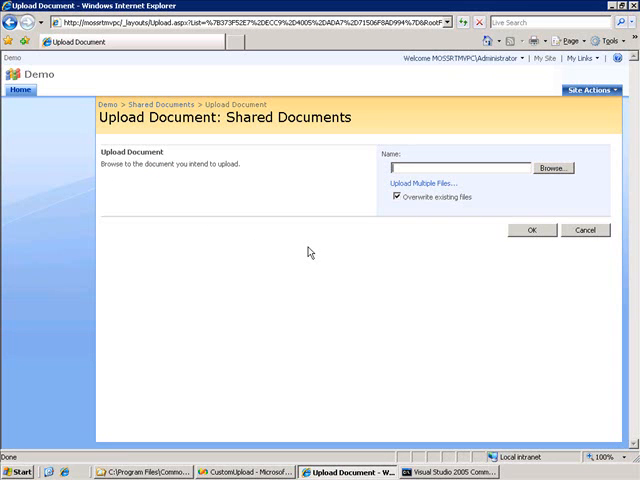
mouse_move(472, 220)
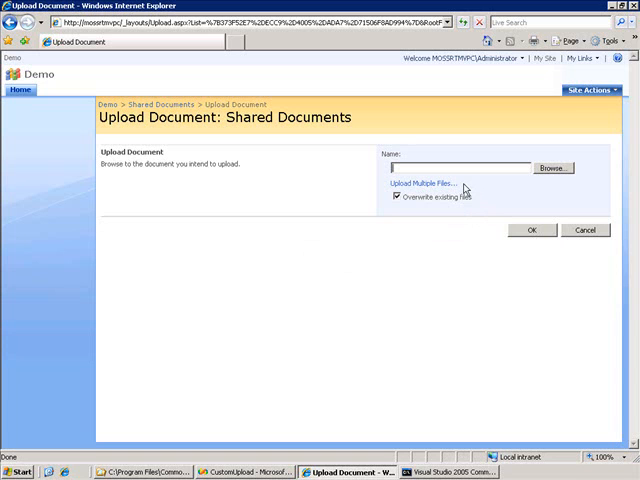
mouse_move(478, 194)
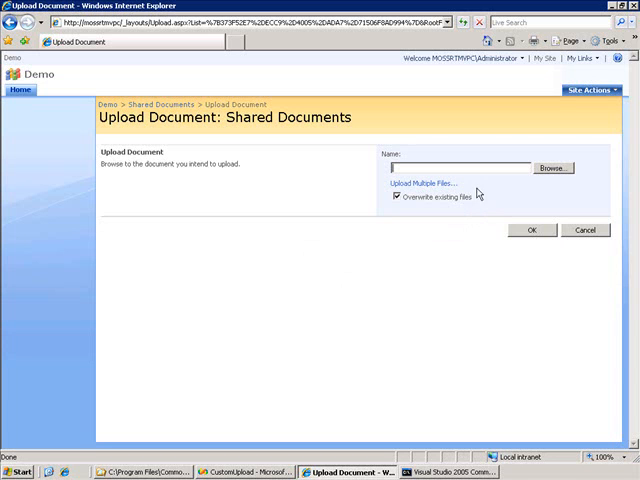
mouse_move(476, 200)
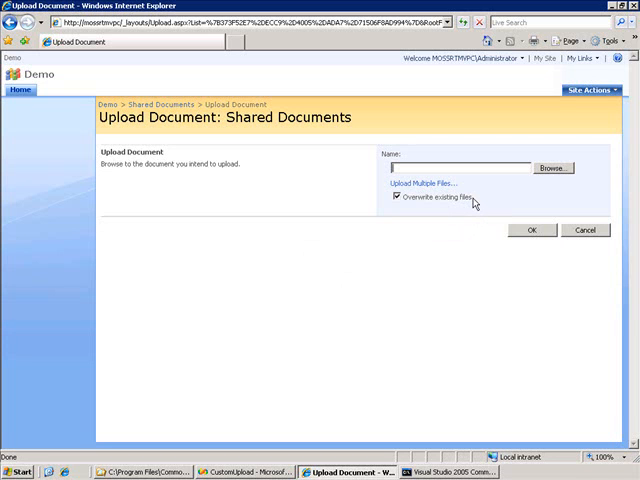
click(400, 198)
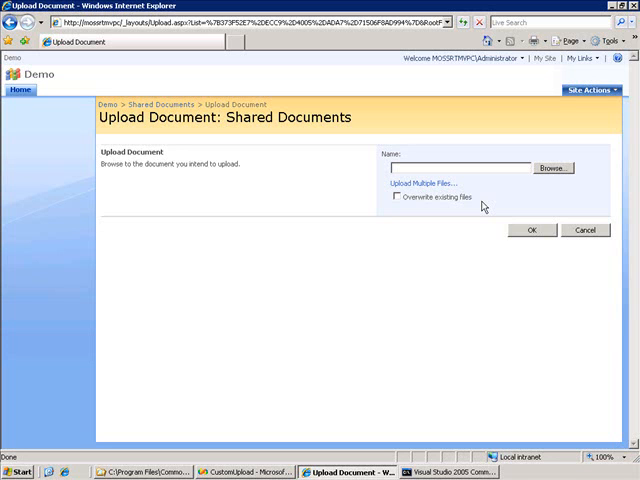
mouse_move(348, 300)
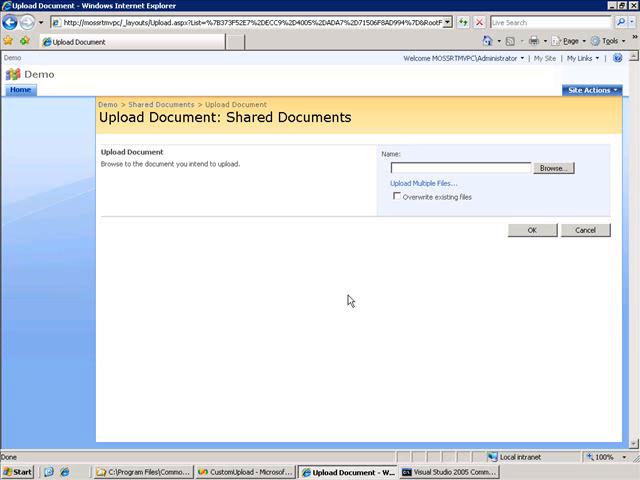
mouse_move(260, 392)
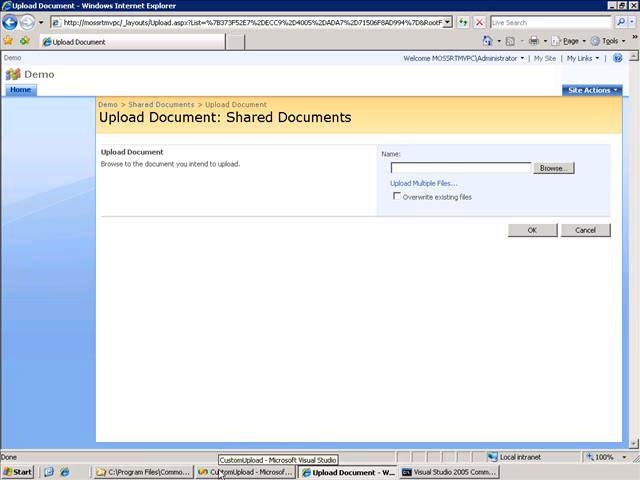
Build the CustomUpload project, whose MyUpload class derives from UploadPage
click(244, 472)
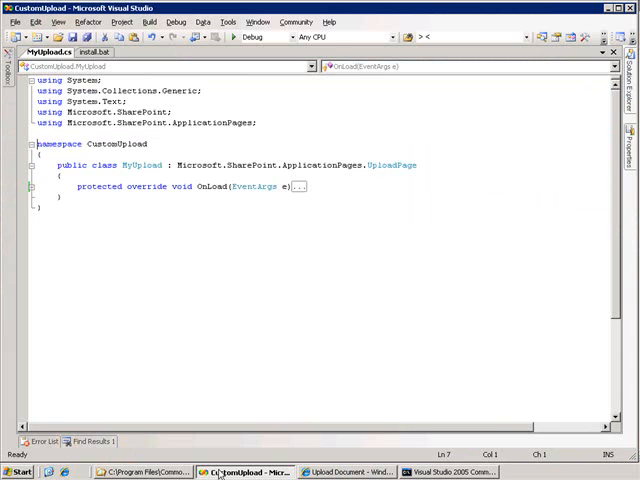
mouse_move(204, 160)
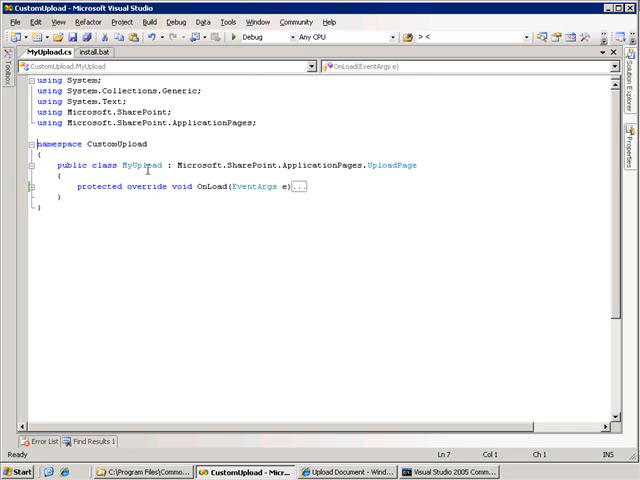
mouse_move(248, 160)
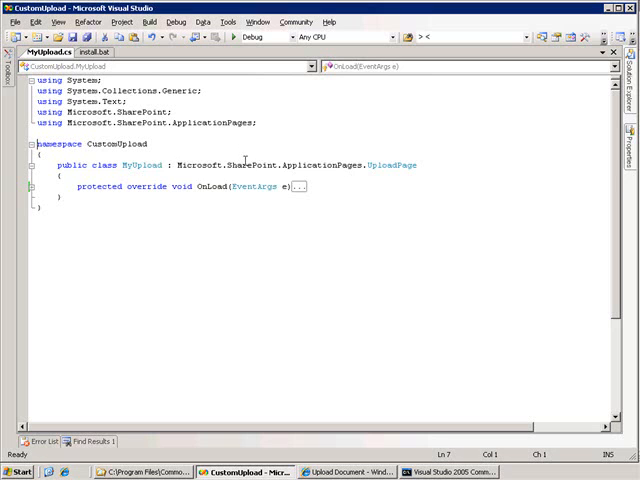
mouse_move(400, 164)
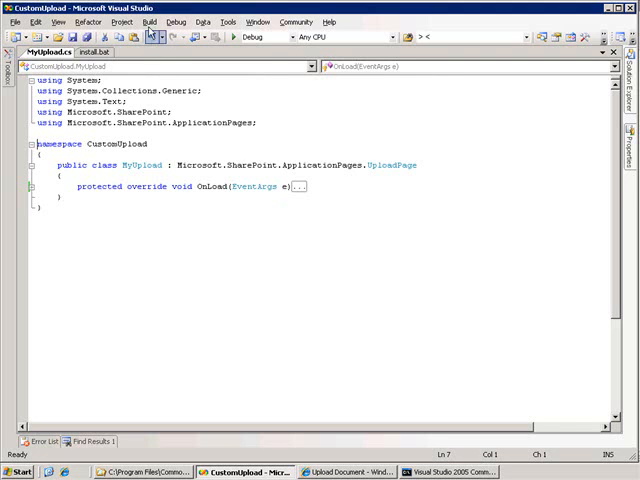
click(156, 36)
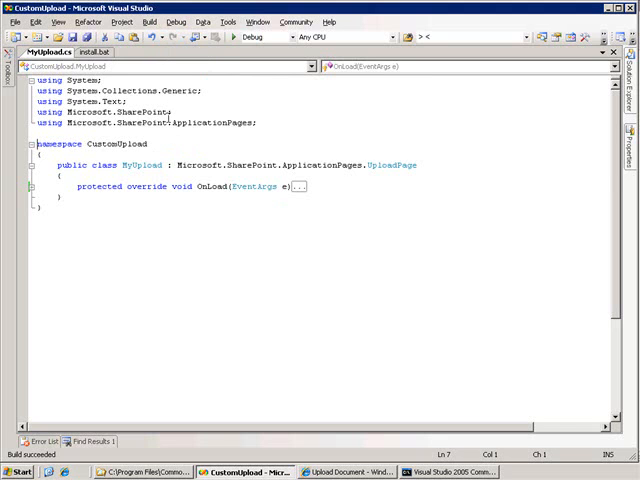
mouse_move(130, 364)
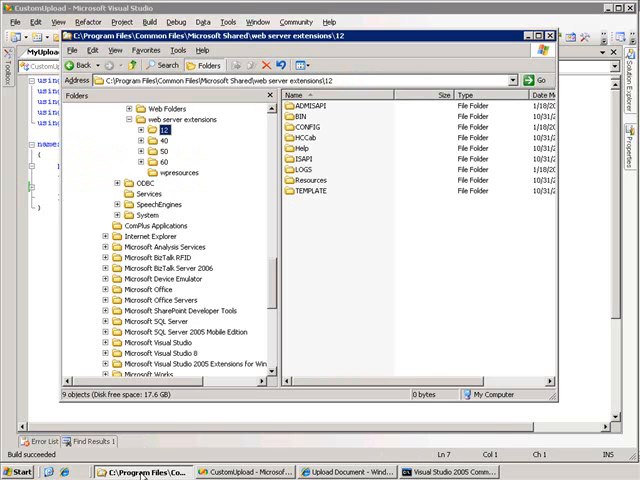
Open the stock upload.aspx from 12\TEMPLATE\LAYOUTS in Notepad
click(116, 130)
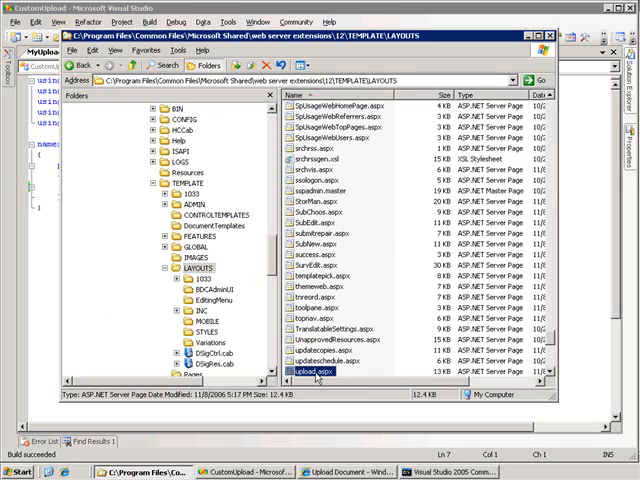
right_click(320, 372)
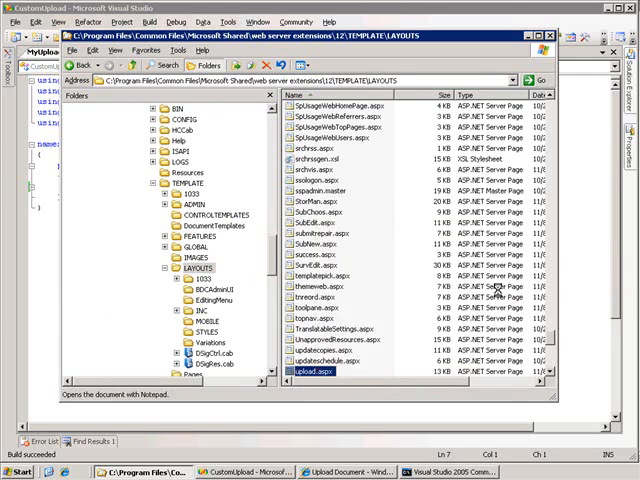
double_click(316, 372)
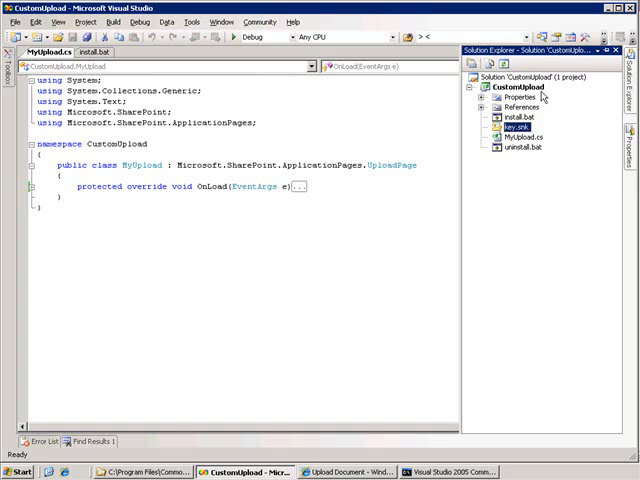
Add a text file MyUpload.aspx to the project holding the stock upload markup and save it
right_click(508, 86)
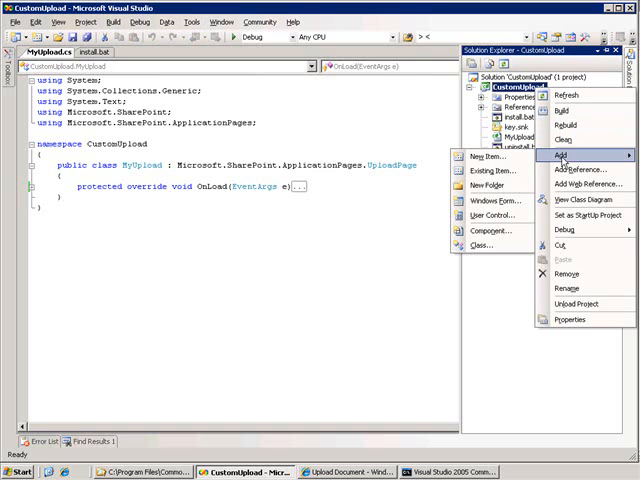
click(488, 156)
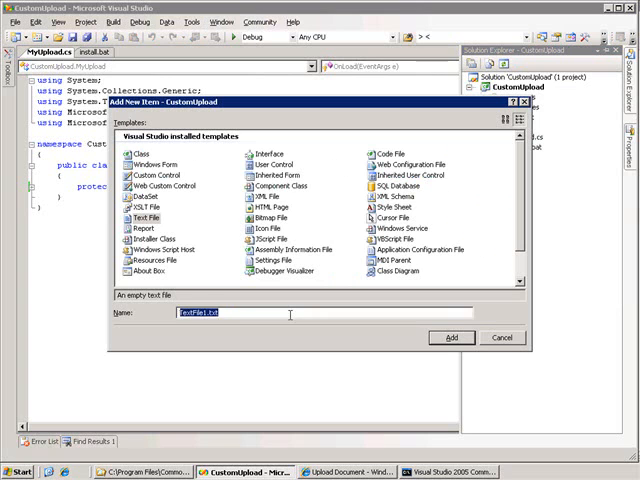
text(MyUpload.aspx)
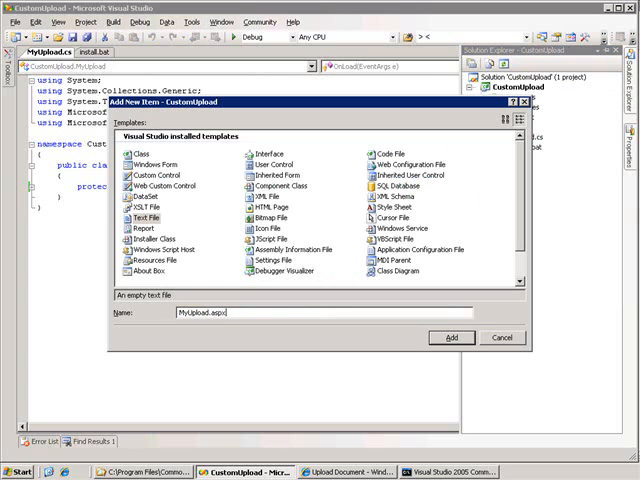
click(452, 336)
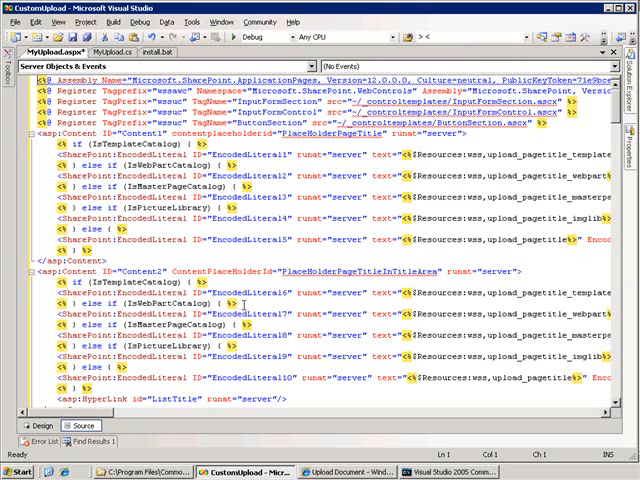
key(ctrl+s)
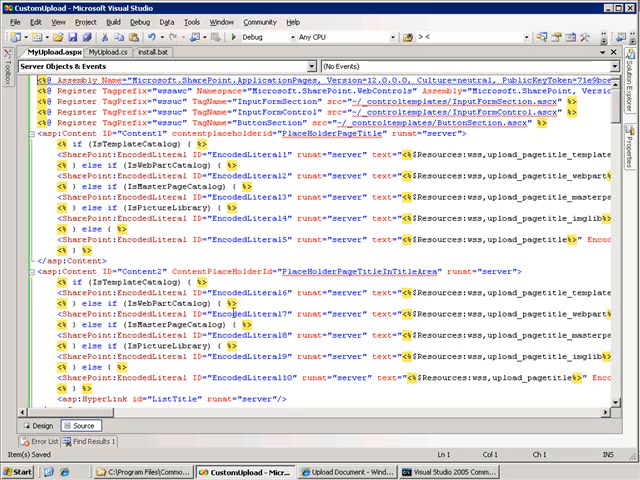
scroll(right, 3)
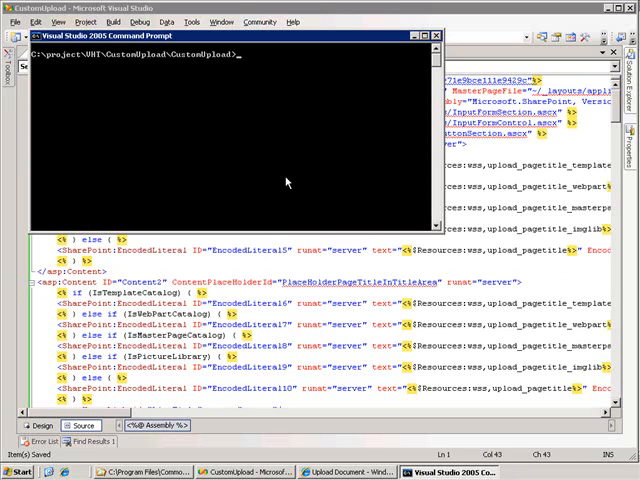
Run sn -T bin\Debug\CustomUpload.dll to read the assembly's public key token
text(sn -T)
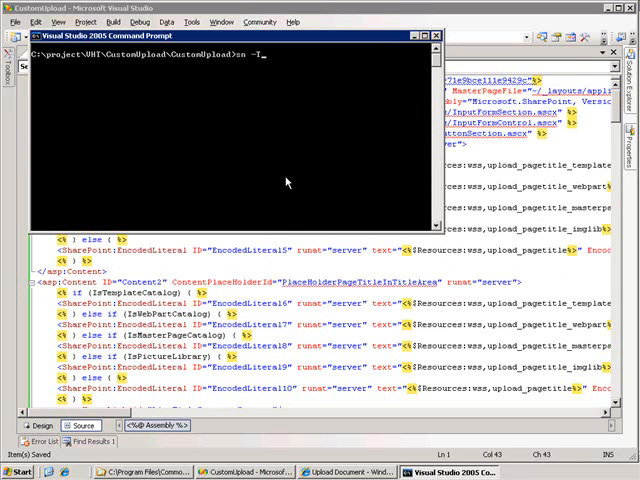
text(bin\Debug\CustomUpload.dll)
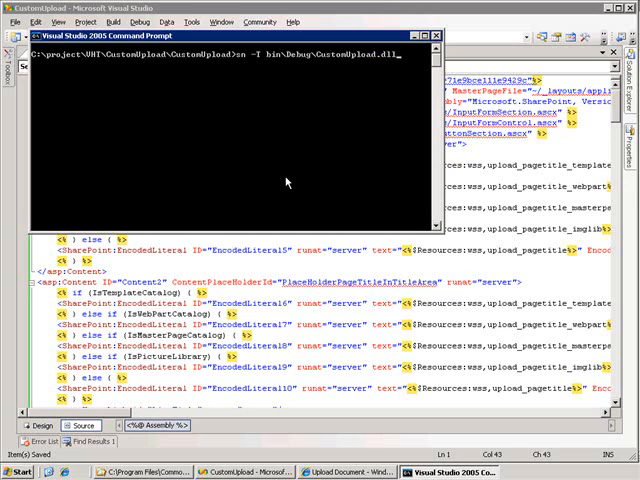
key(Return)
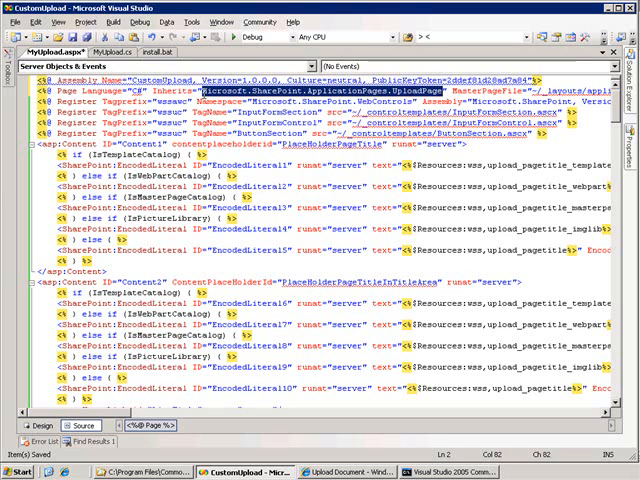
Point MyUpload.aspx at CustomUpload.MyUpload and look up the link and checkbox IDs in its markup
text(CustomUp)
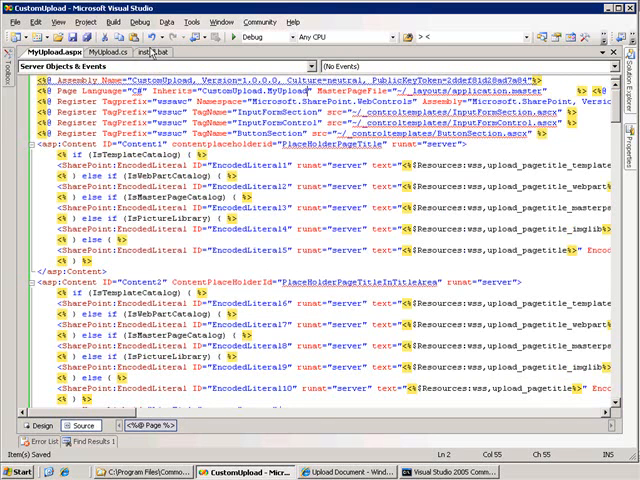
click(100, 52)
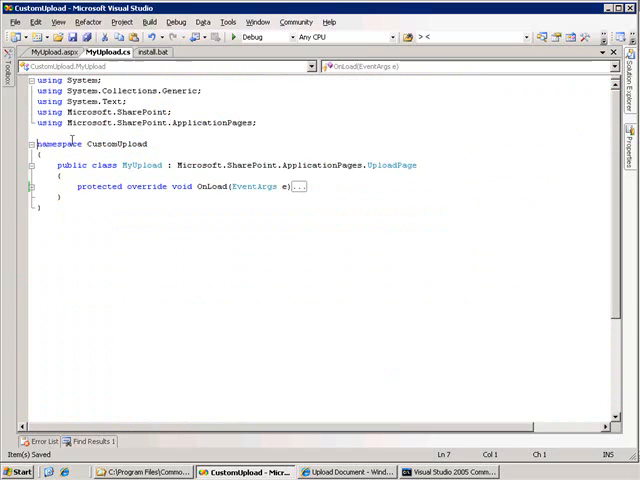
click(56, 52)
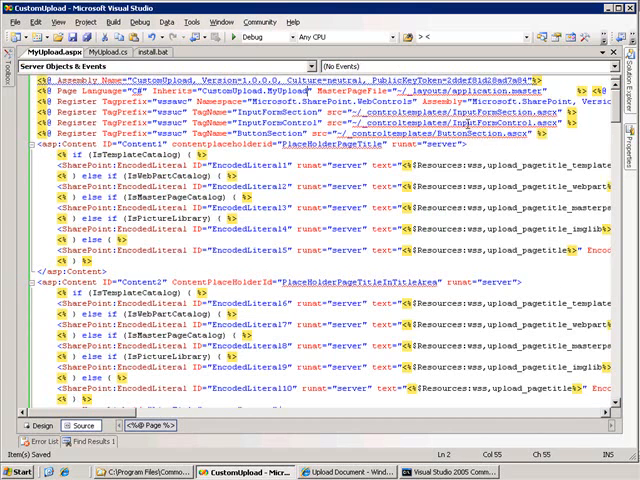
scroll(down, 3)
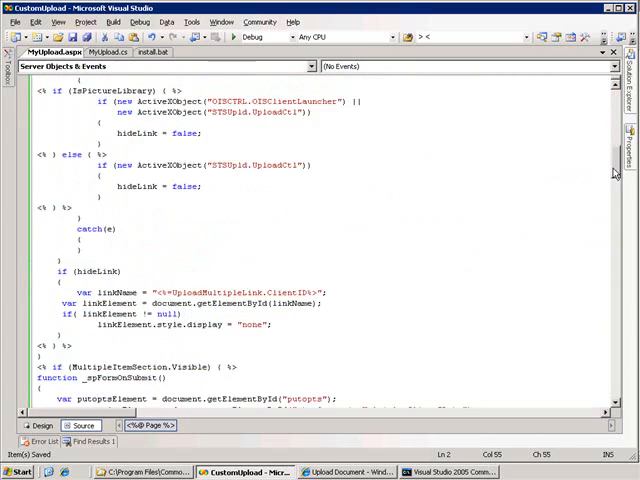
scroll(up, 3)
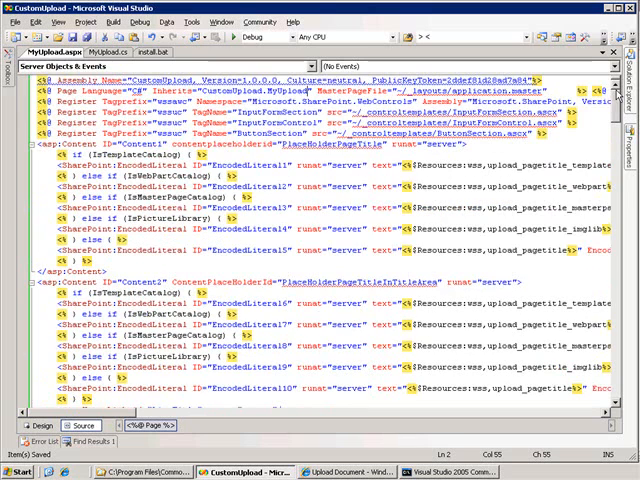
click(100, 52)
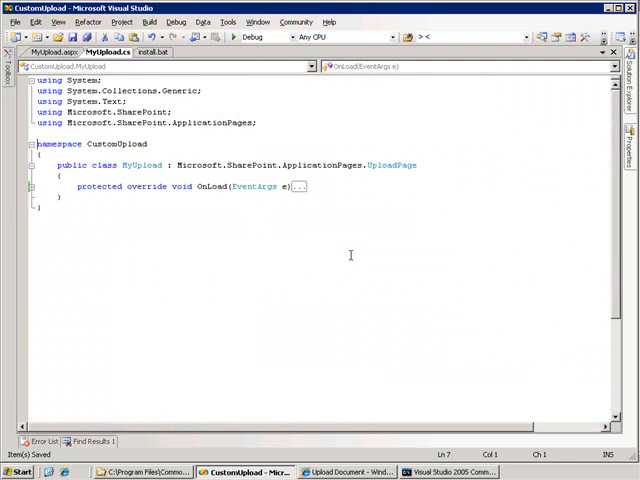
mouse_move(216, 328)
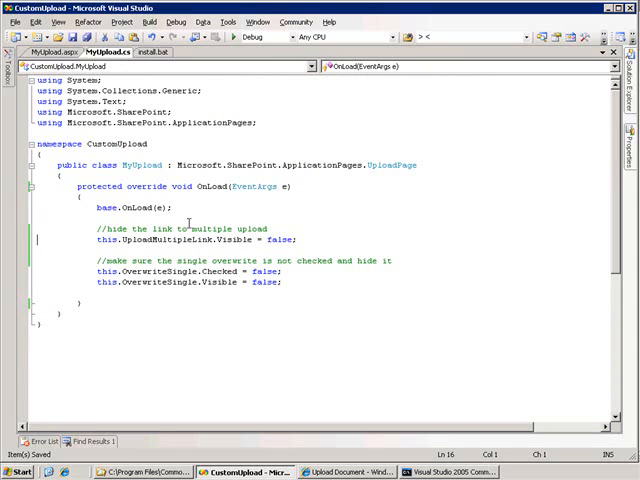
mouse_move(180, 238)
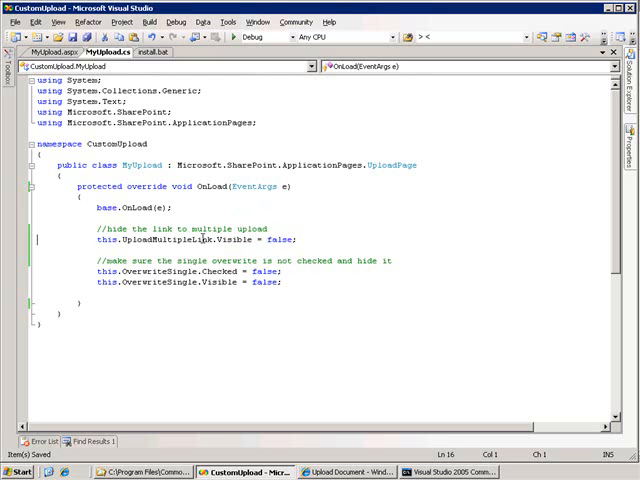
Have OnLoad set UploadMultipleLink.Visible, OverwriteSingle.Checked and OverwriteSingle.Visible to false
click(330, 472)
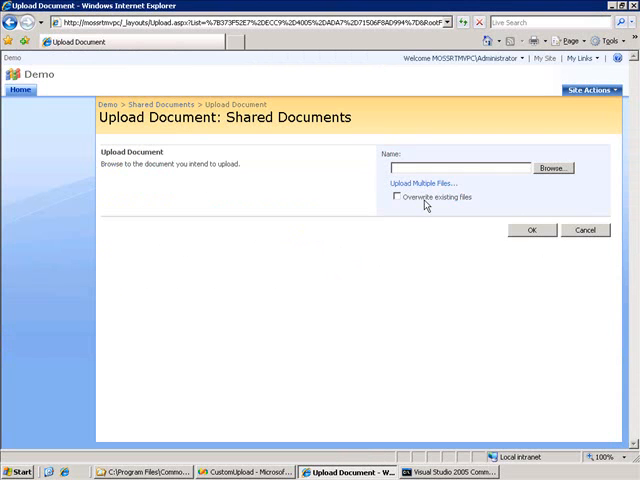
mouse_move(470, 204)
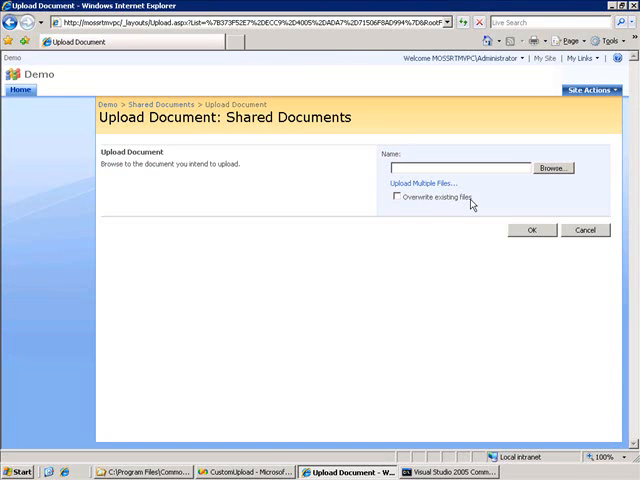
Recheck the stock upload page, still offering multiple files and overwrite, then return to the code
click(236, 472)
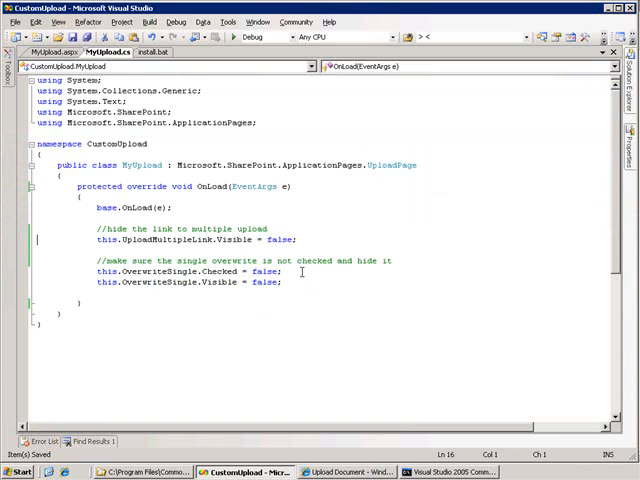
mouse_move(350, 288)
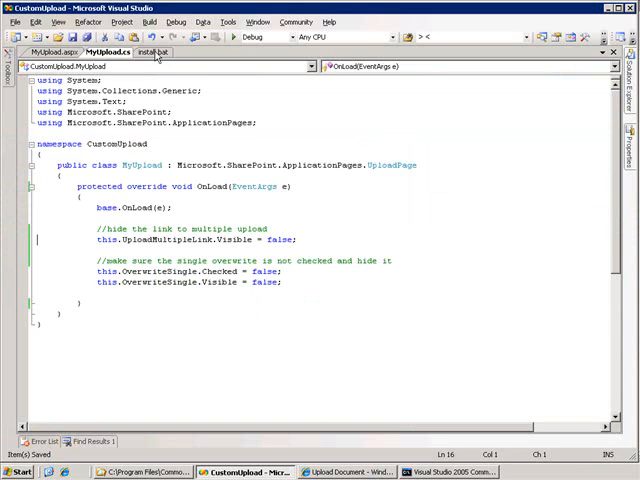
Build so the post-build script installs CustomUpload into the GAC and recycles the app pool
click(154, 52)
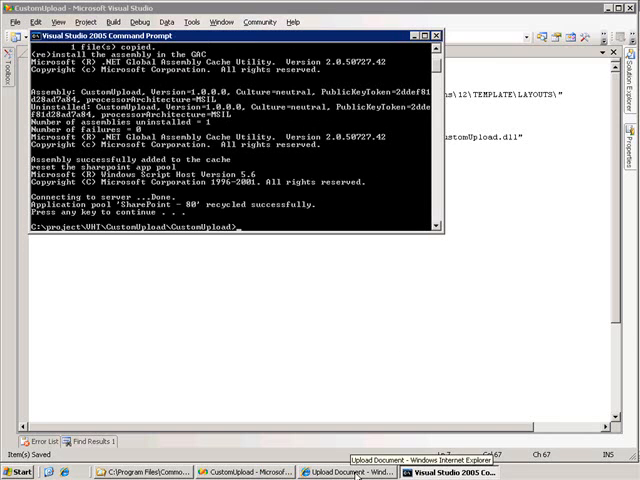
Refresh the Upload Document page to pick up the customised MyUpload page
click(356, 472)
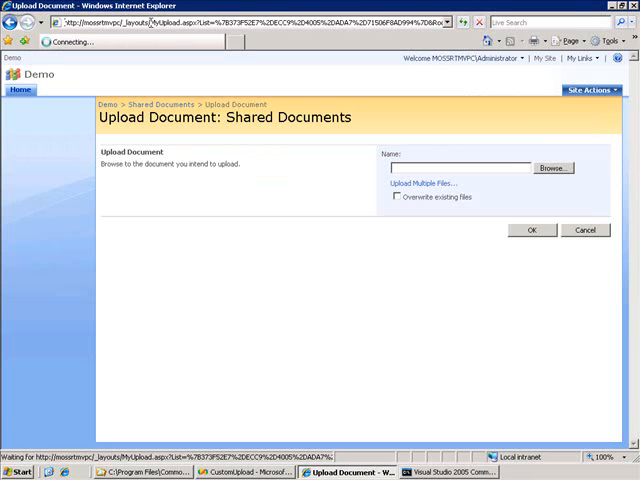
mouse_move(242, 312)
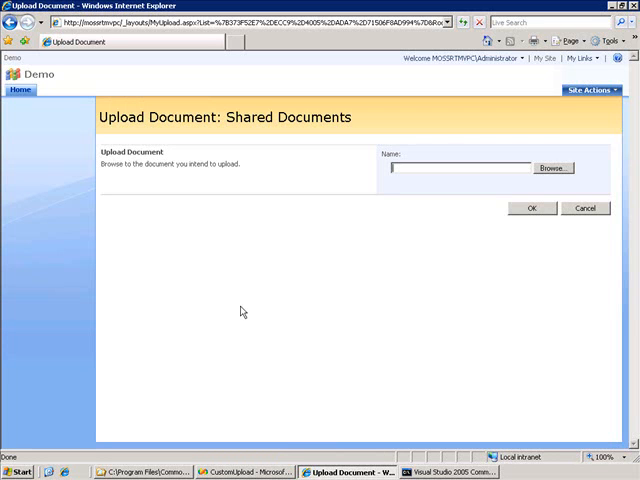
mouse_move(360, 280)
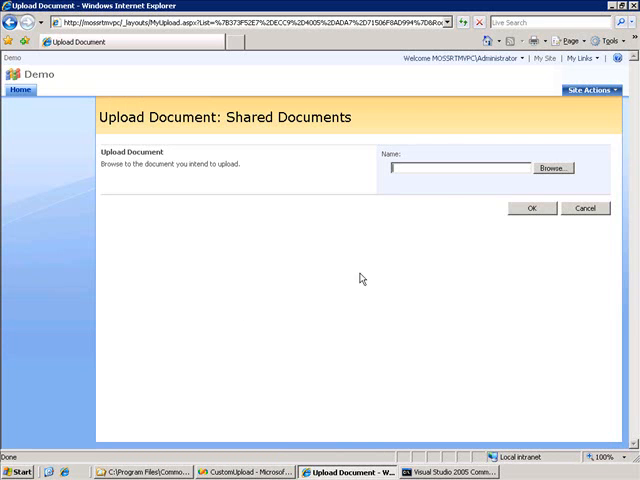
mouse_move(444, 192)
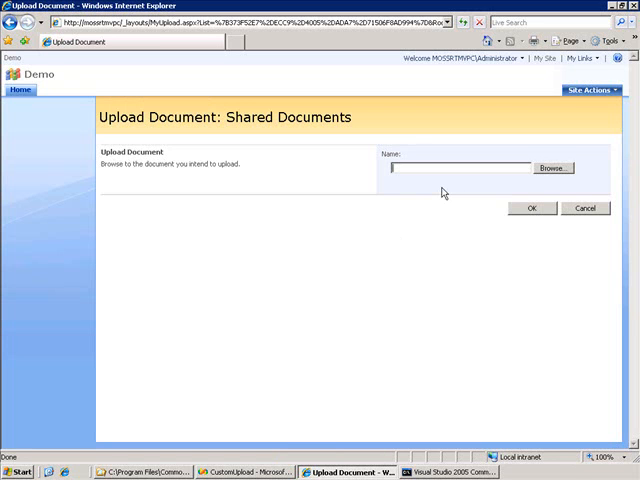
Browse to C:\Docs\doc1.docx and submit it to Shared Documents
click(552, 168)
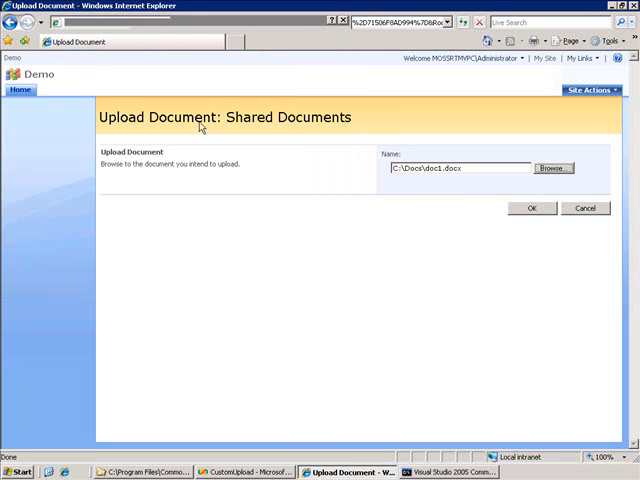
click(532, 208)
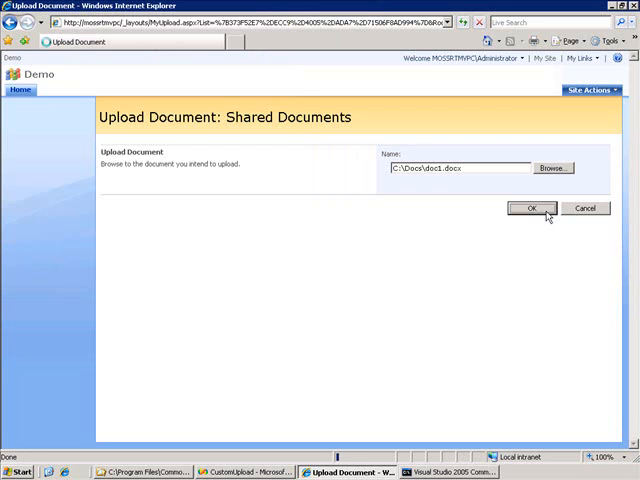
click(532, 208)
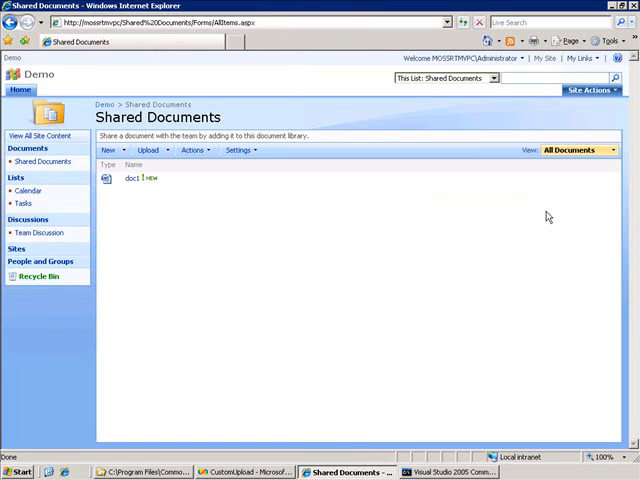
mouse_move(168, 90)
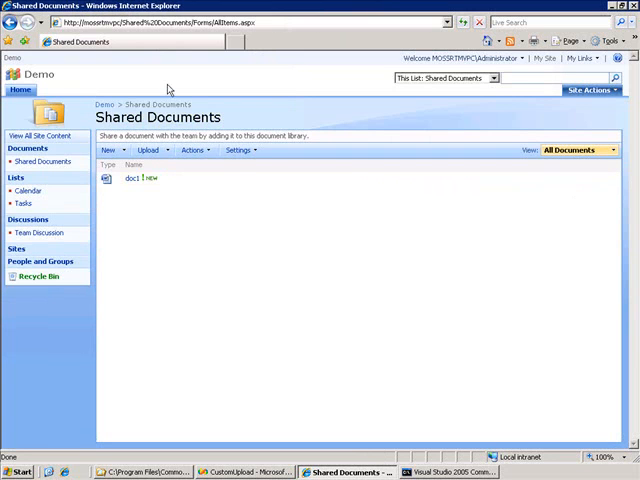
mouse_move(18, 12)
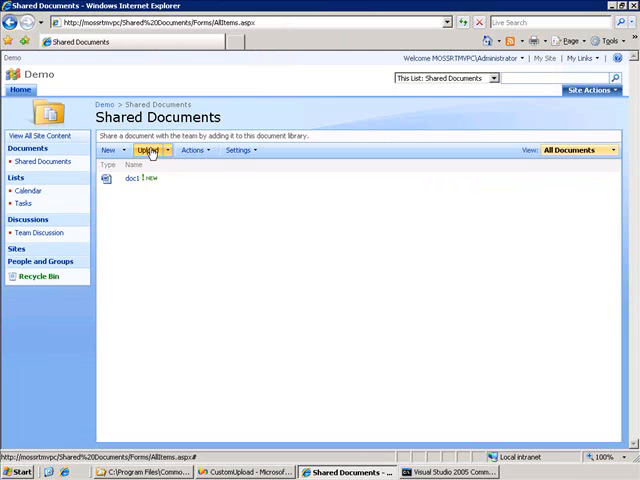
Upload doc1.docx a second time via Upload Document, hitting the file-already-exists error
click(150, 150)
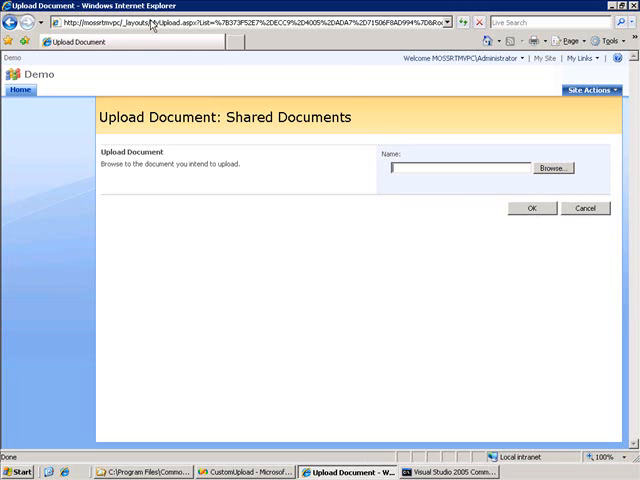
click(552, 168)
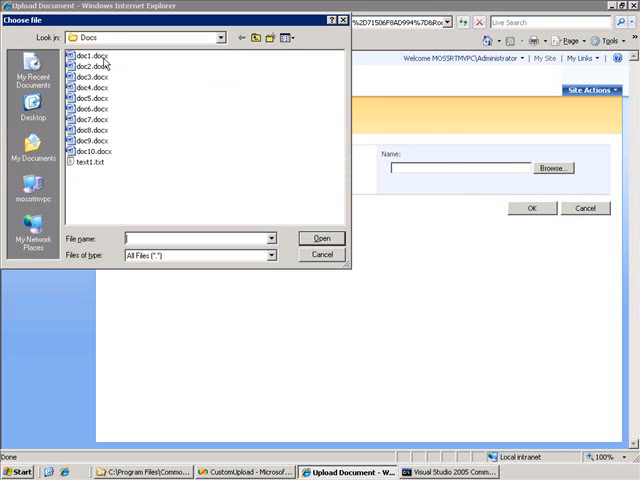
click(320, 238)
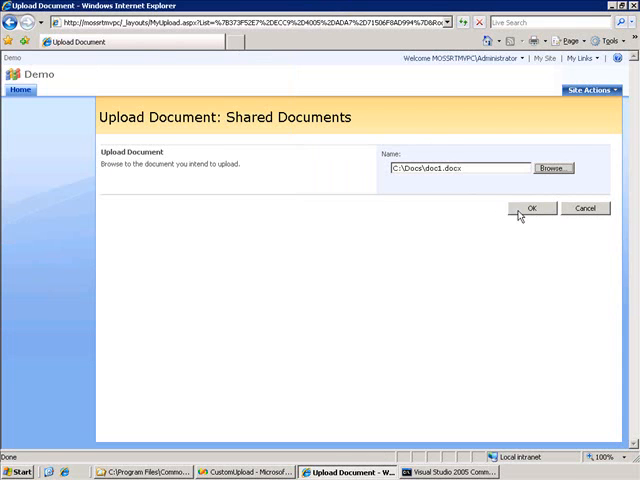
click(532, 208)
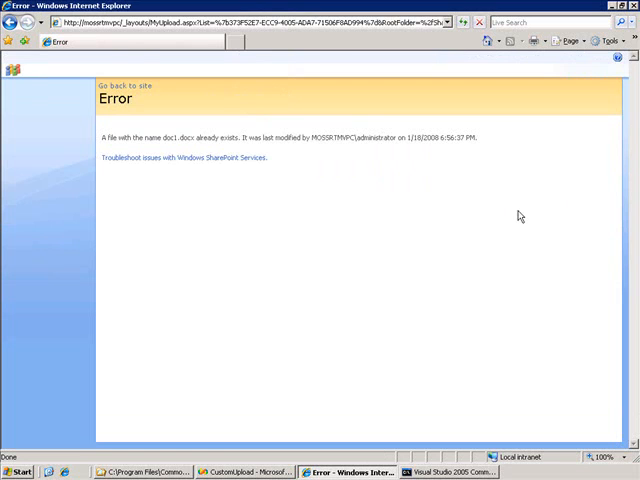
mouse_move(366, 140)
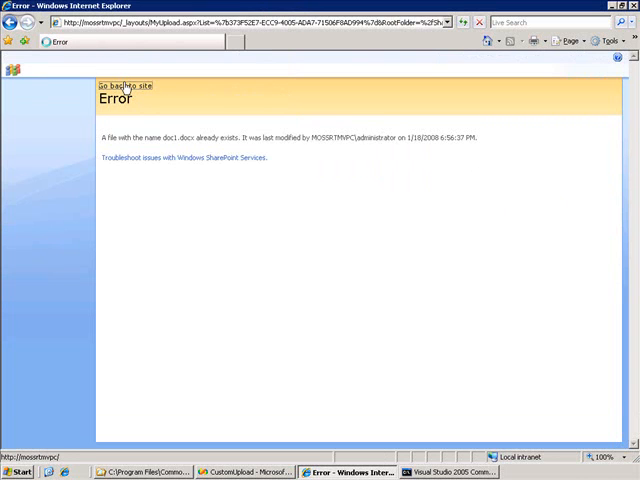
Go from the site home page into Shared Documents and show the New item options
click(120, 86)
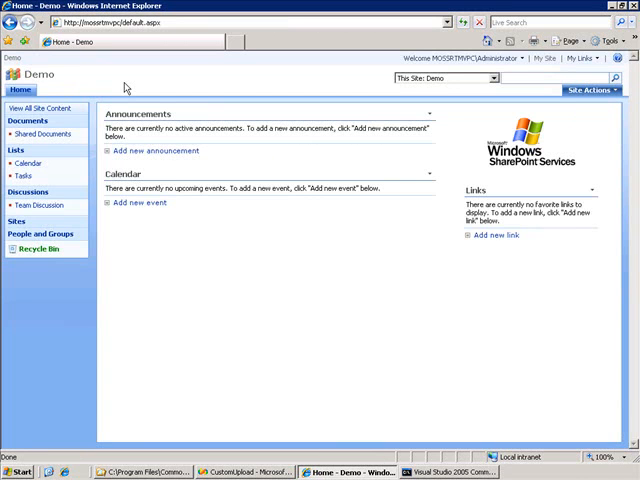
click(42, 160)
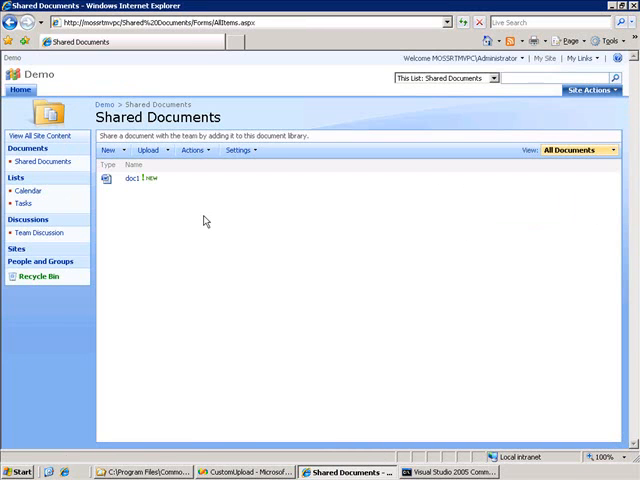
mouse_move(148, 150)
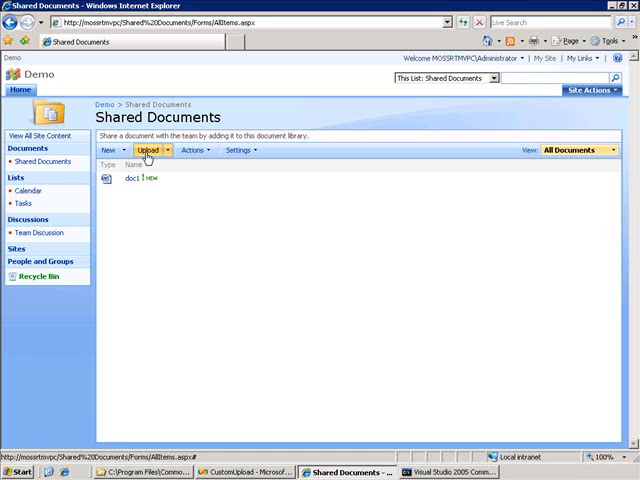
click(110, 150)
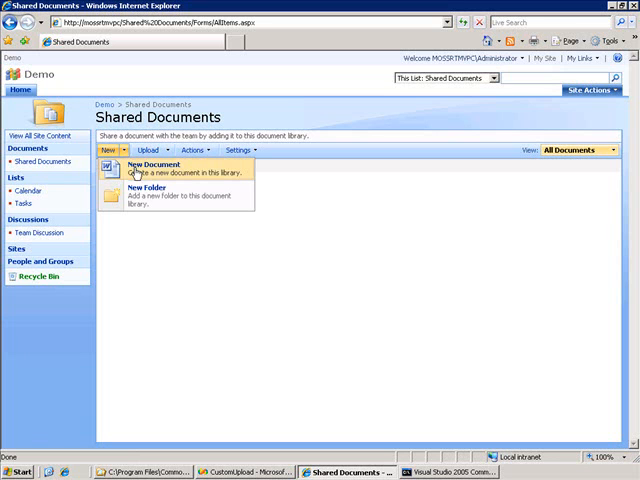
mouse_move(184, 292)
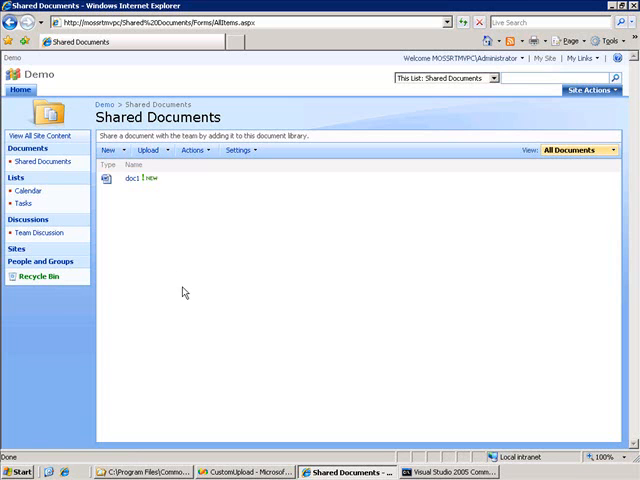
mouse_move(256, 194)
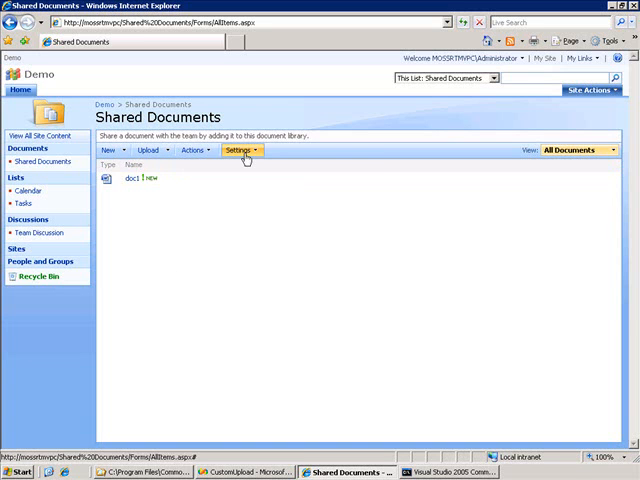
In Document Library Settings > Advanced settings, set 'Allow management of content types' to Yes
click(240, 150)
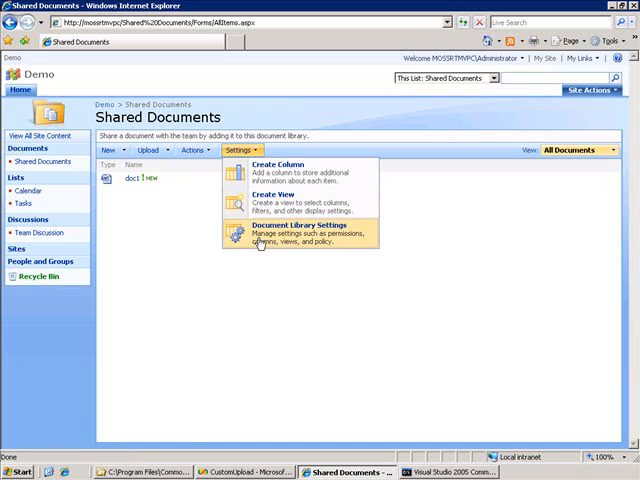
click(300, 234)
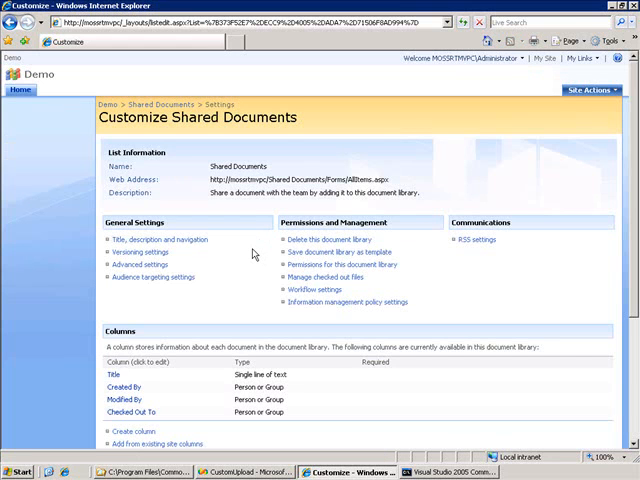
mouse_move(184, 264)
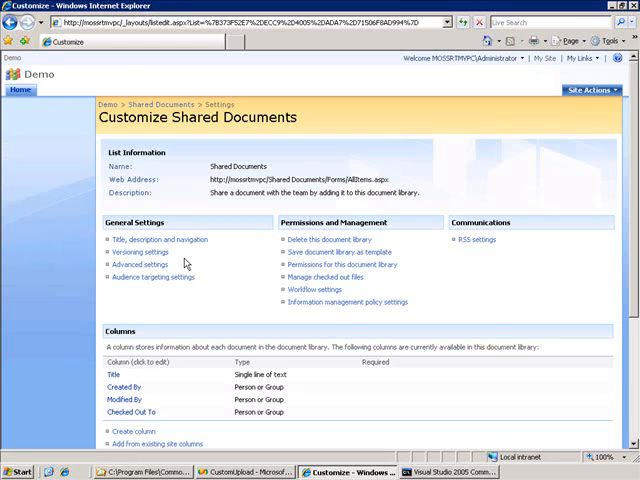
click(142, 264)
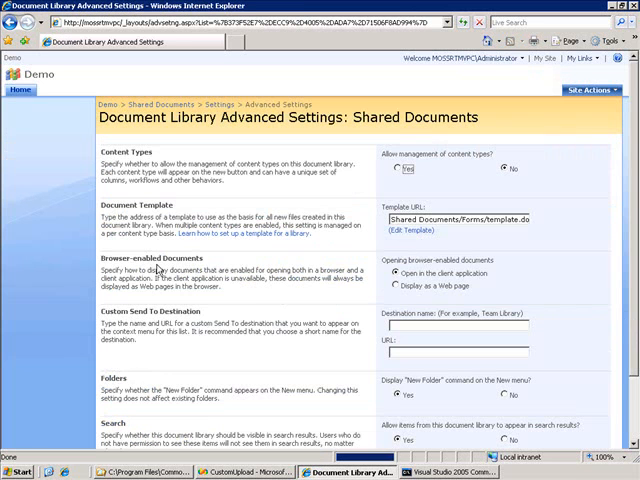
click(400, 168)
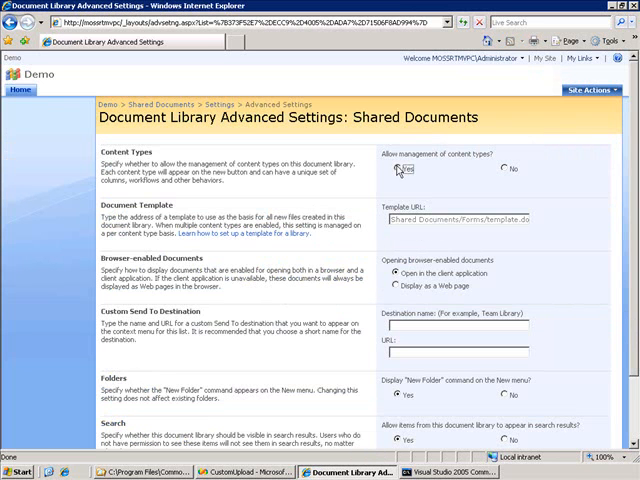
scroll(down, 3)
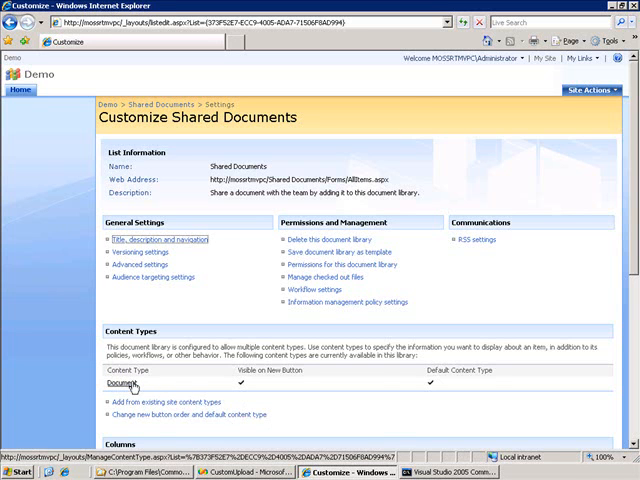
Set the Document content type's template URL to /_layouts/MyUpload.aspx and save it
click(124, 384)
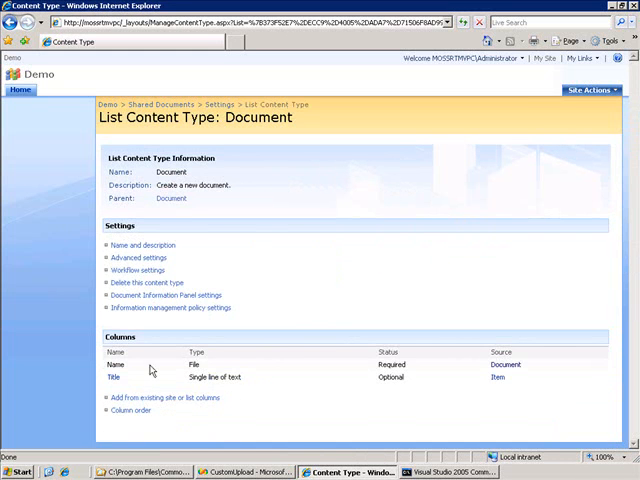
click(140, 258)
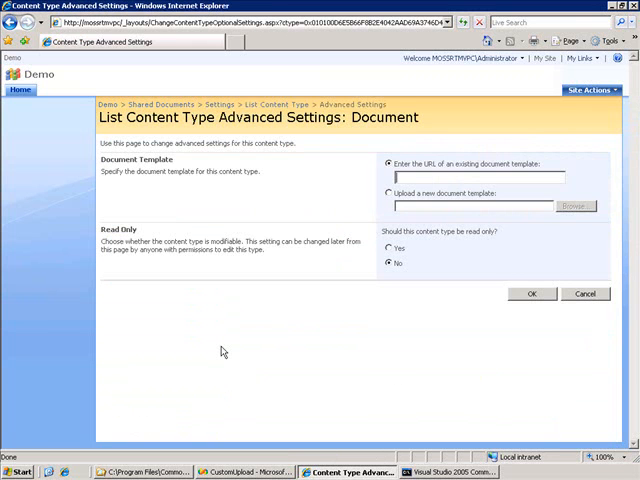
mouse_move(272, 194)
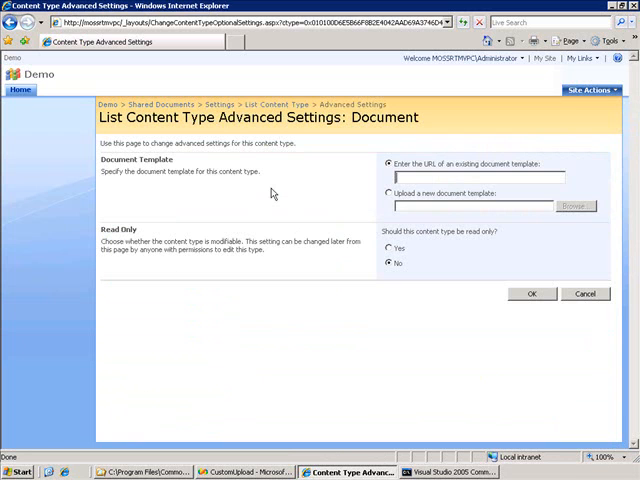
mouse_move(372, 176)
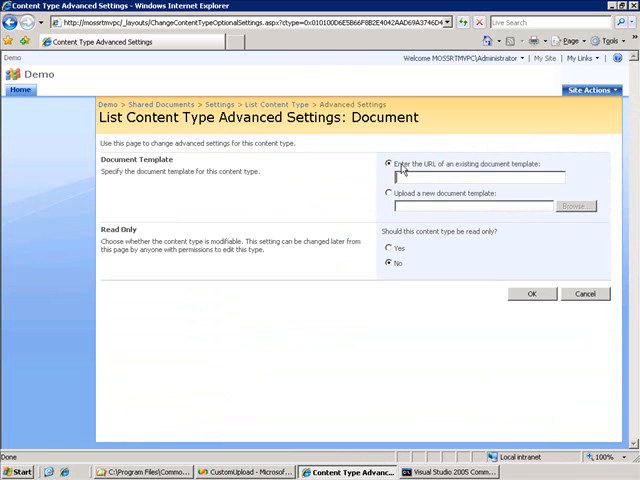
mouse_move(478, 174)
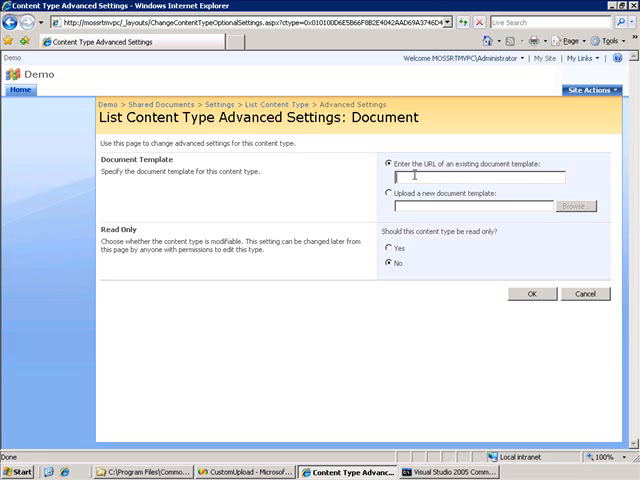
text(/_la)
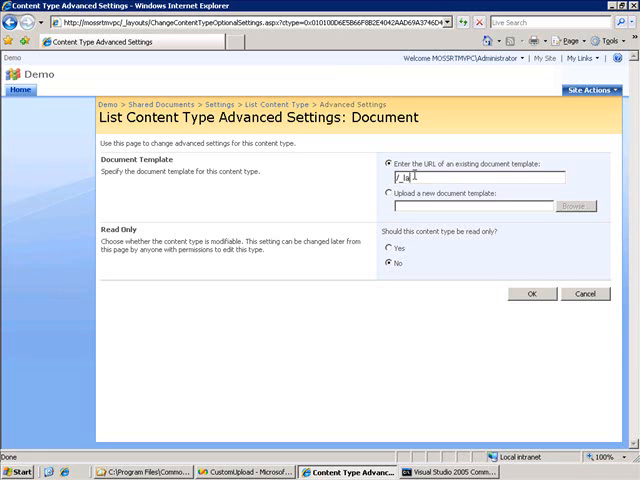
text(youts/)
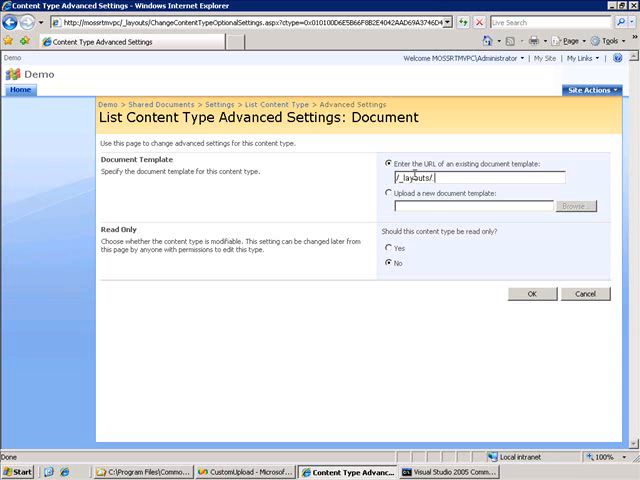
text(MyUpload)
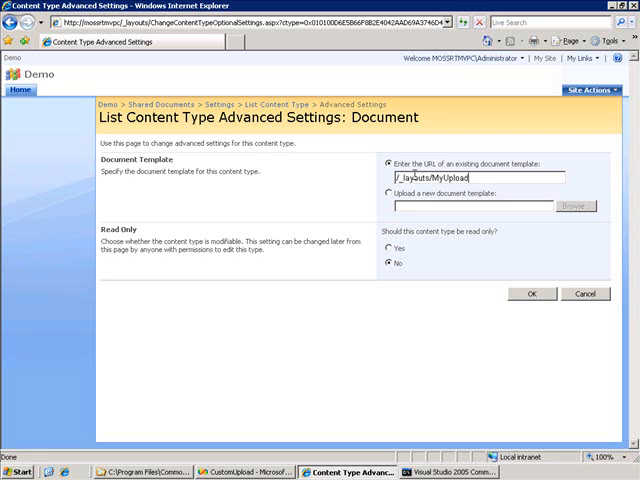
text(.aspx)
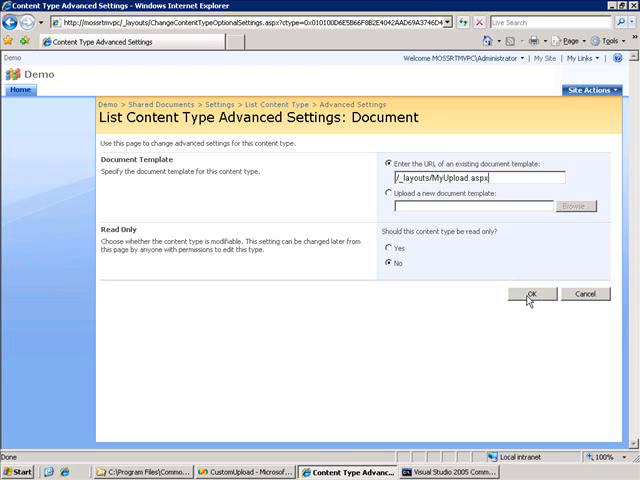
click(532, 292)
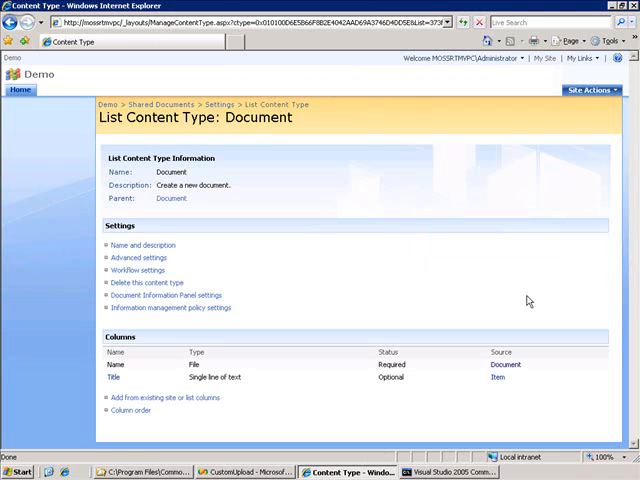
Back in Shared Documents, upload C:\Docs\doc1.docx through the new page, getting the already-exists error
click(162, 104)
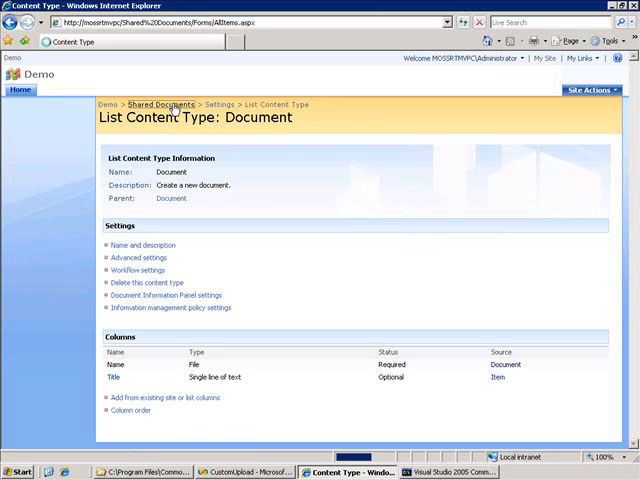
click(162, 104)
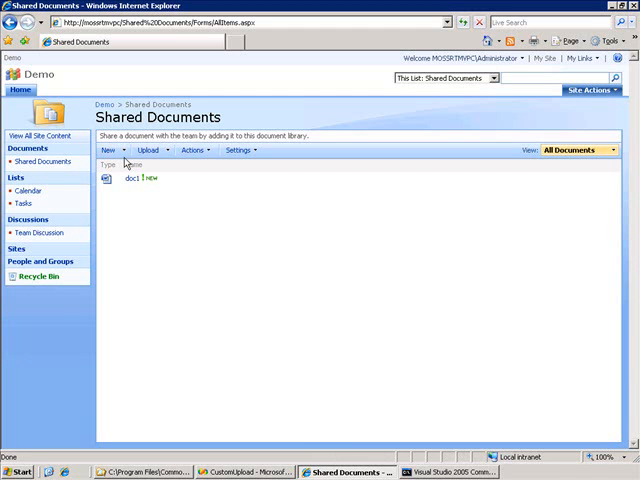
click(110, 150)
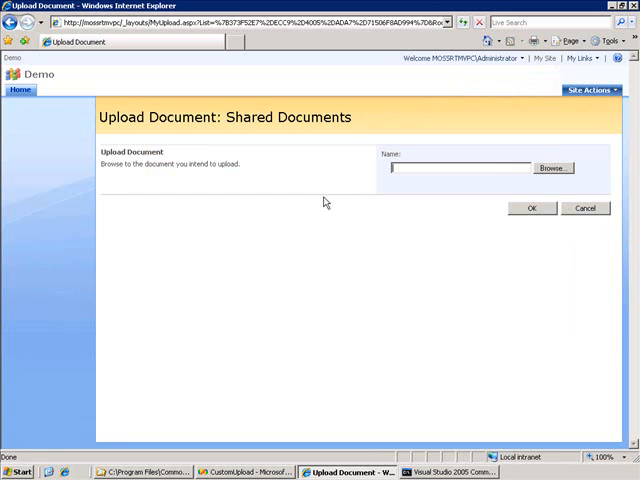
click(552, 168)
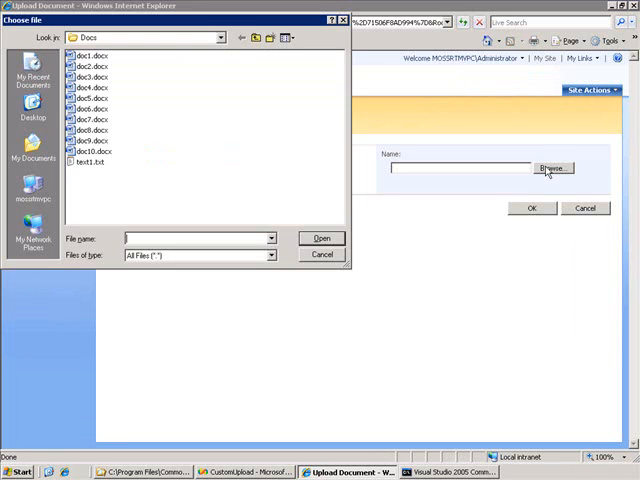
click(320, 238)
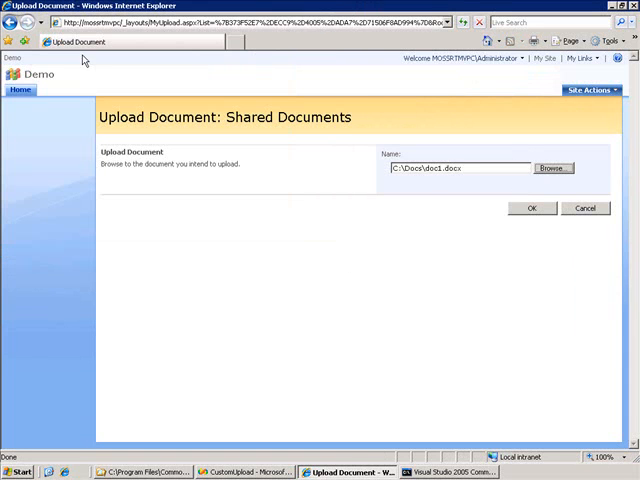
click(532, 208)
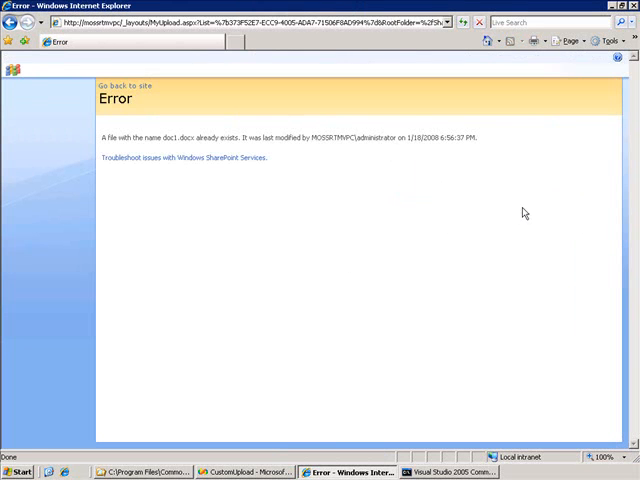
mouse_move(356, 168)
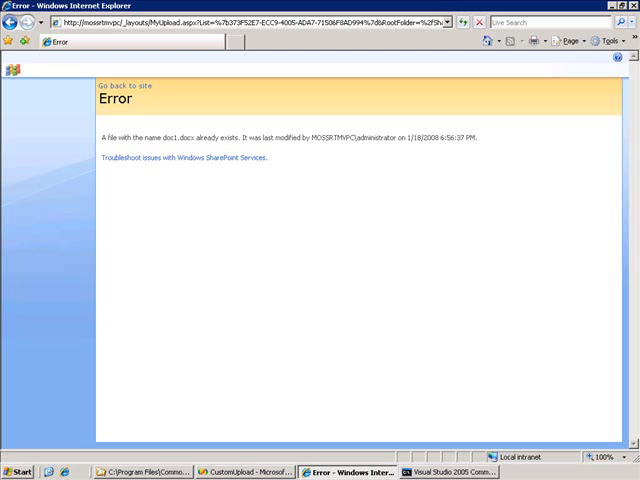
mouse_move(132, 224)
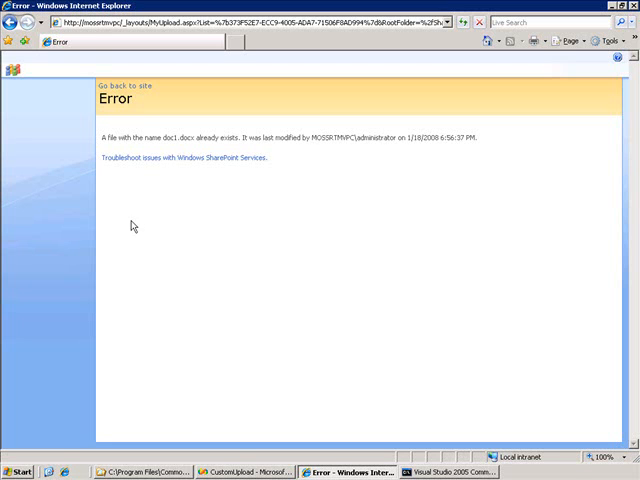
Use 'Go back to site' to leave the error for the Demo site's home page
click(124, 86)
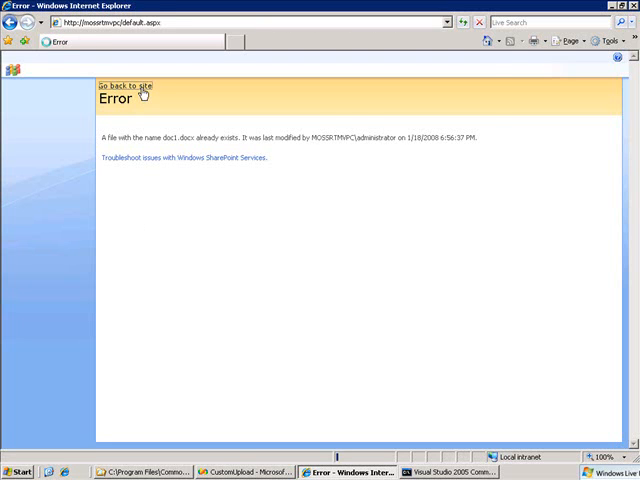
click(120, 86)
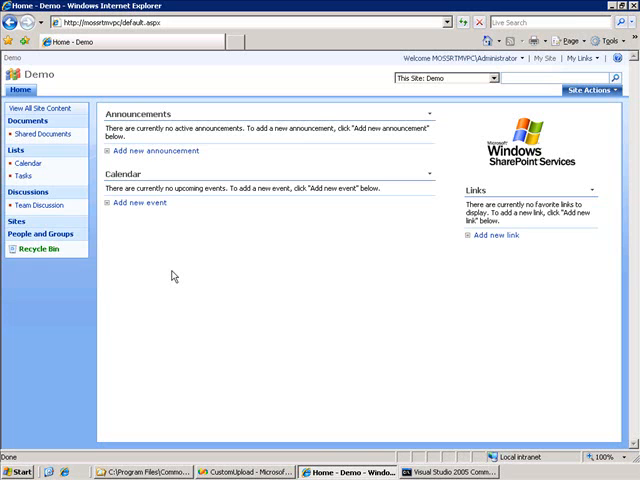